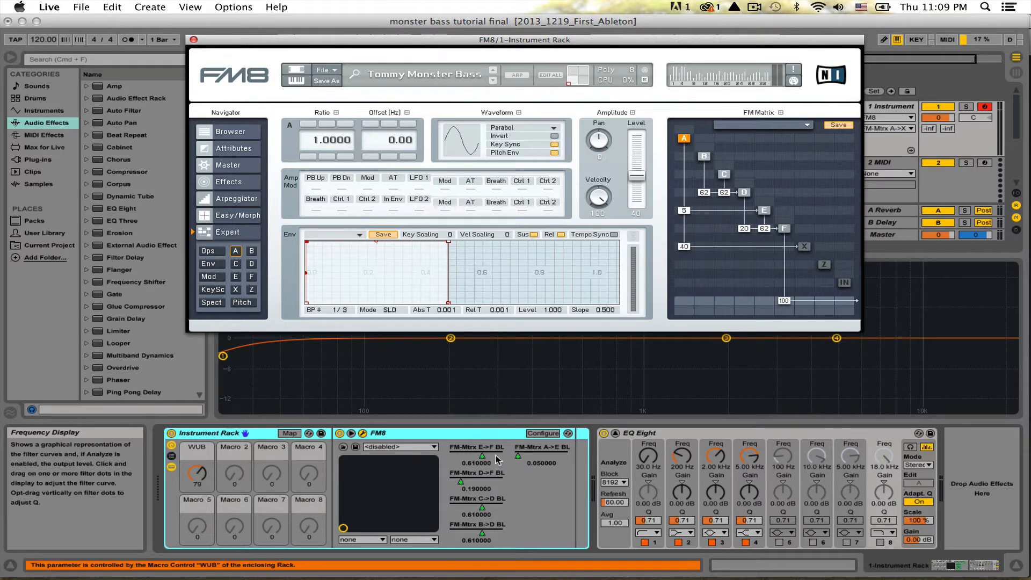
# Enter macro mapping mode to reveal WUB's six FM8 FM-matrix assignments.
pyautogui.click(289, 433)
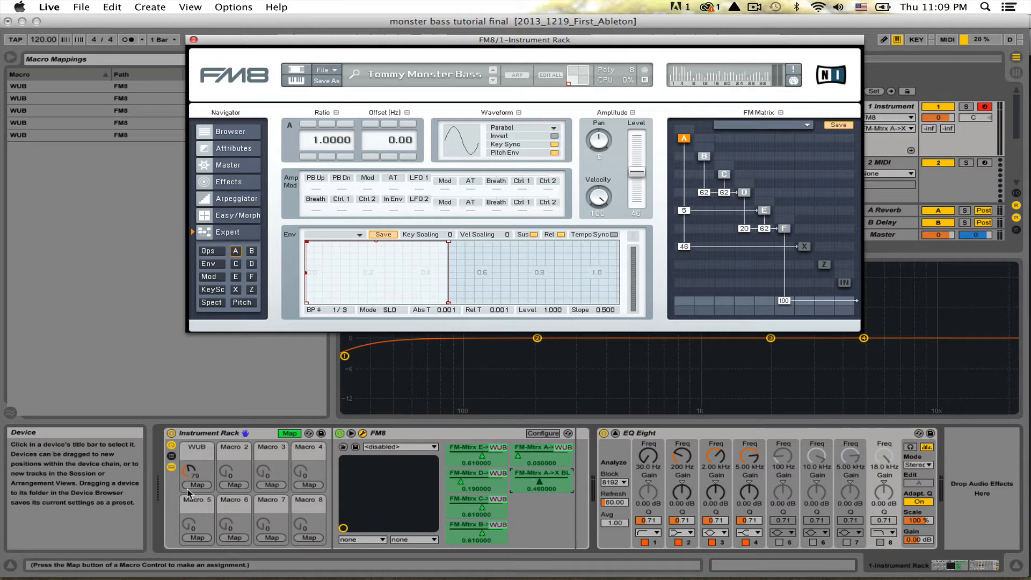
# Give WUB's six FM-Mtrx mappings custom min/max ranges and finish FM8's exposed parameter list.
pyautogui.click(195, 485)
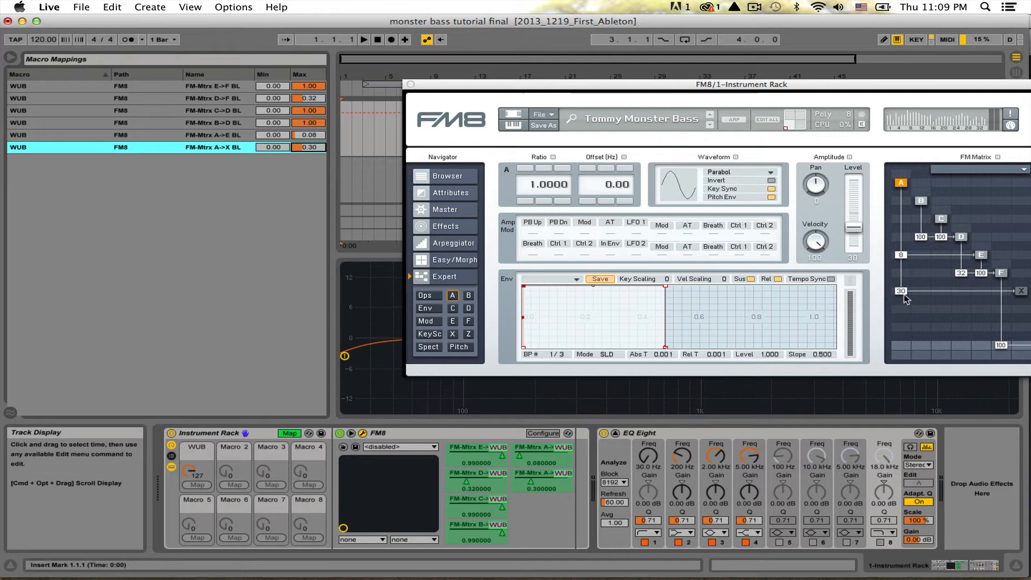
pyautogui.moveTo(909, 263)
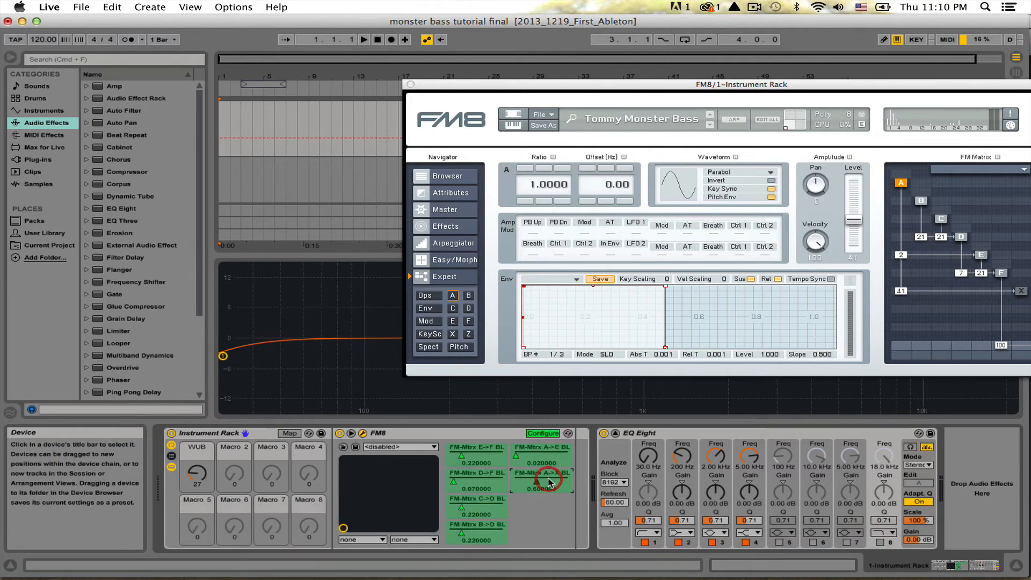
pyautogui.click(542, 433)
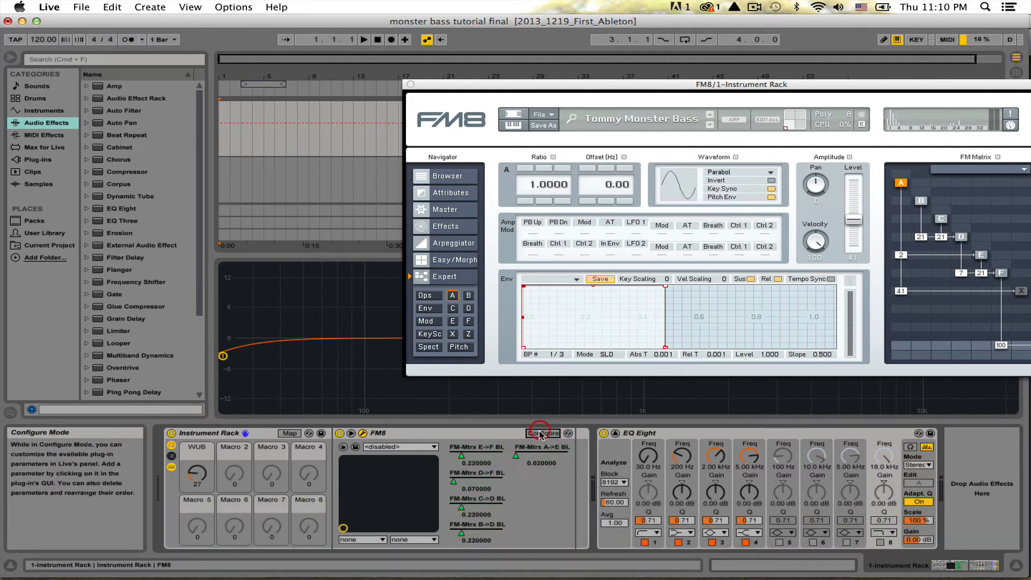
# Switch over to Studio One to compare the FM8 patch there.
pyautogui.press('cmd+tab')
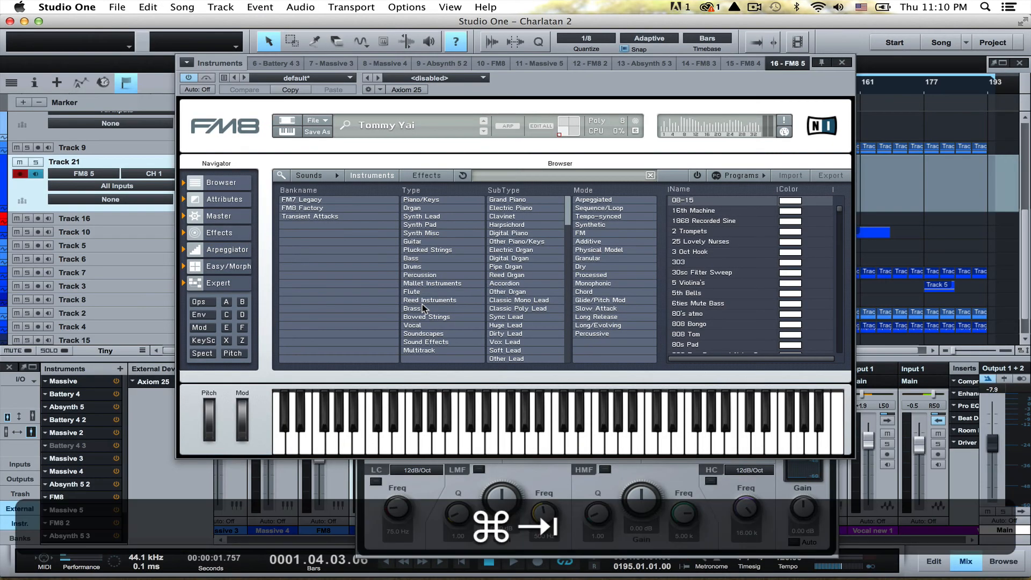
# Load the Tommy Monster Bass preset by searching FM8's browser for 'tommy'.
pyautogui.press('cmd+tab')
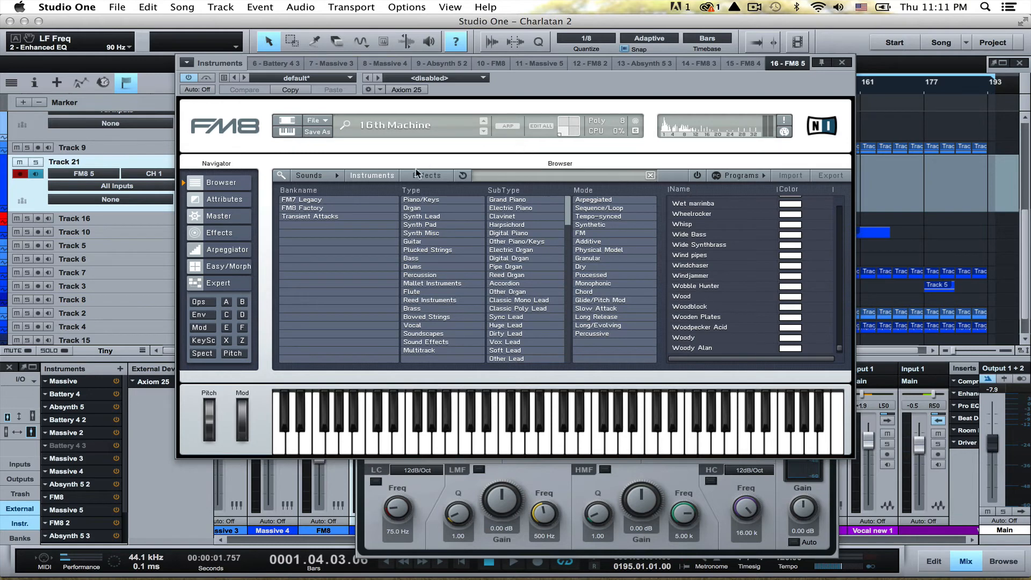
pyautogui.write('tommy')
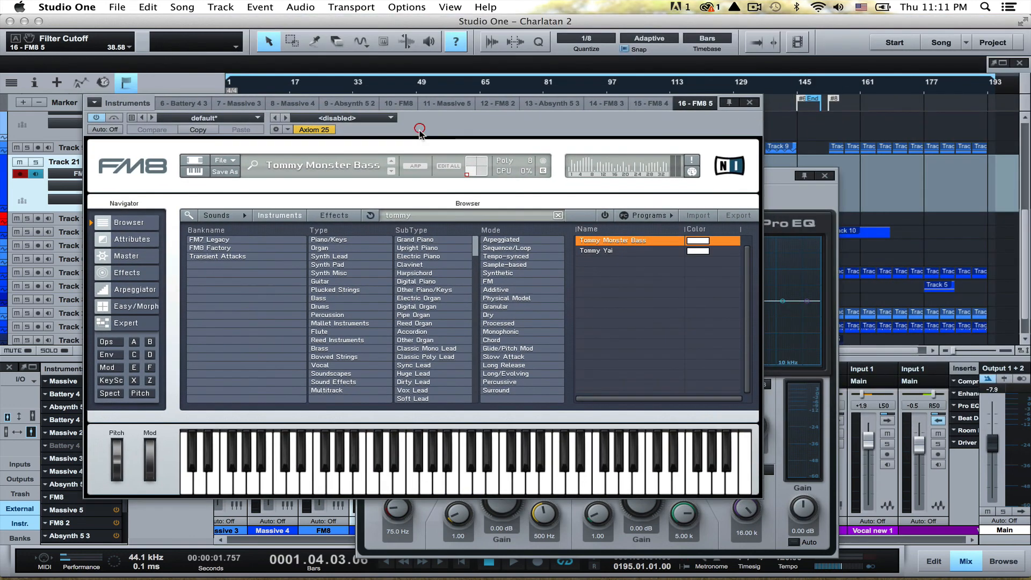
# Show FM8's Expert page with Tommy Monster Bass operator waveforms, ratios and FM matrix.
pyautogui.click(107, 342)
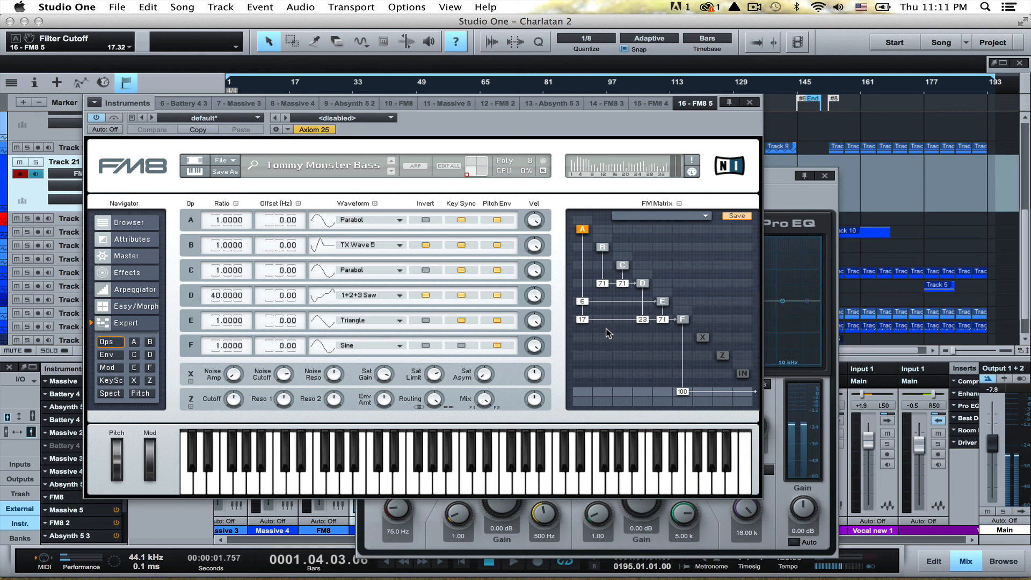
pyautogui.moveTo(653, 214)
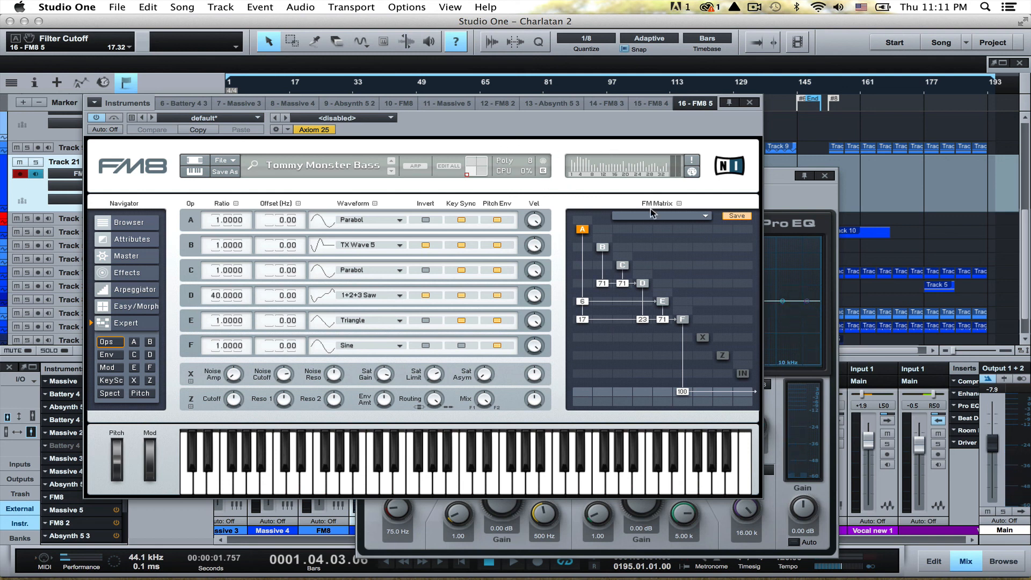